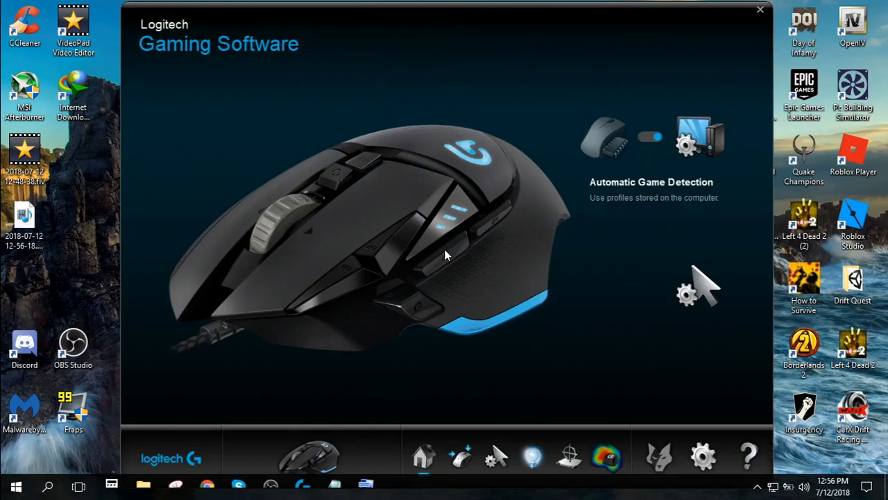
{"action": "mouse_move", "coordinate": [516, 308]}
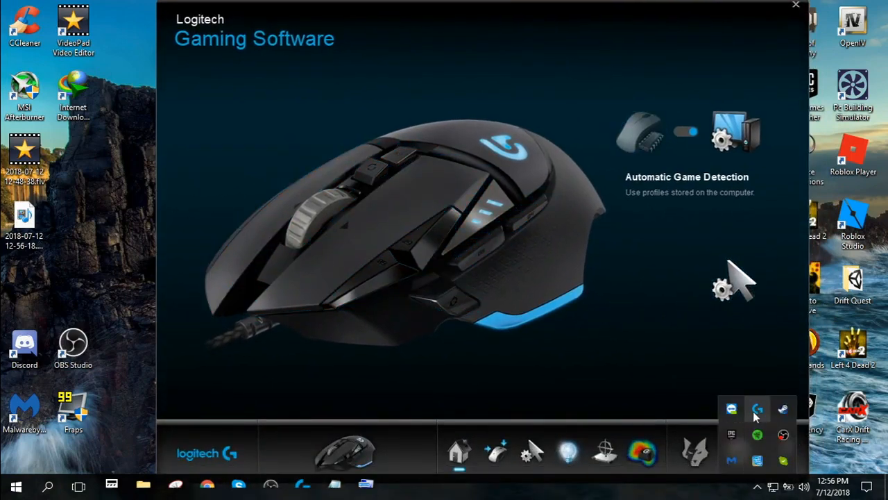
{"action": "mouse_move", "coordinate": [758, 410]}
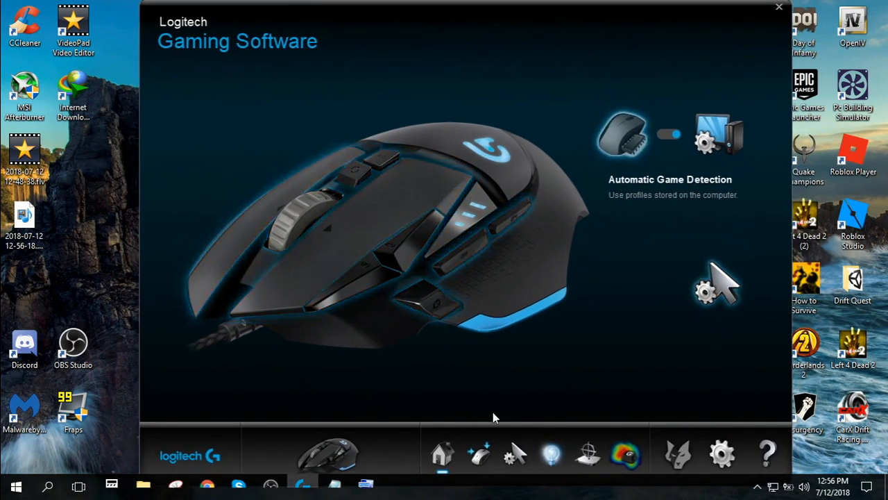
Show the default profile's mouse button assignments, including the button labelled Spam
{"action": "left_click", "coordinate": [479, 454]}
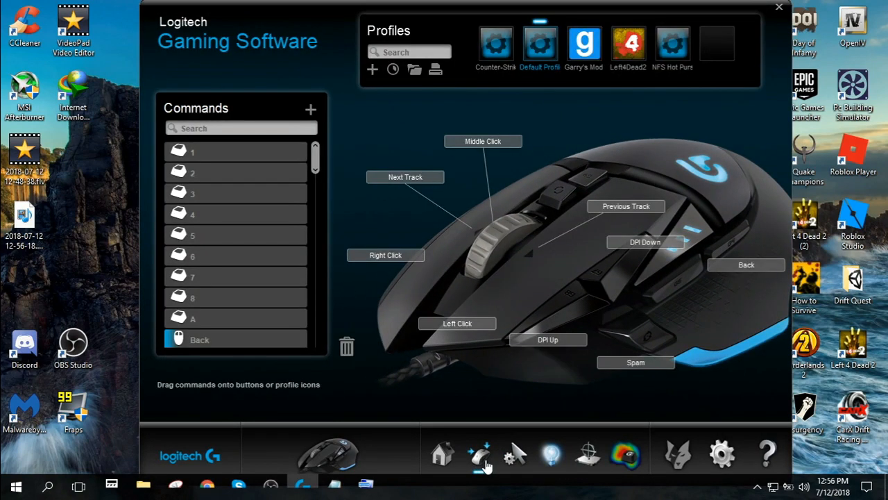
{"action": "mouse_move", "coordinate": [719, 342]}
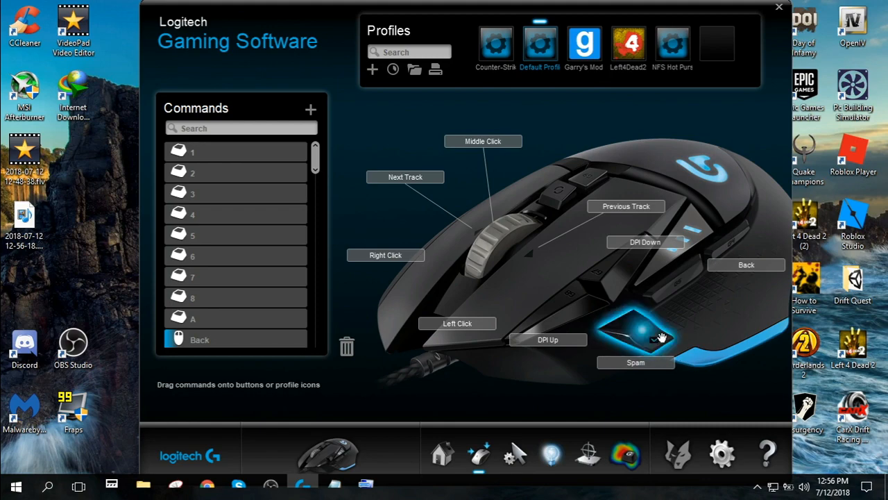
{"action": "mouse_move", "coordinate": [687, 392]}
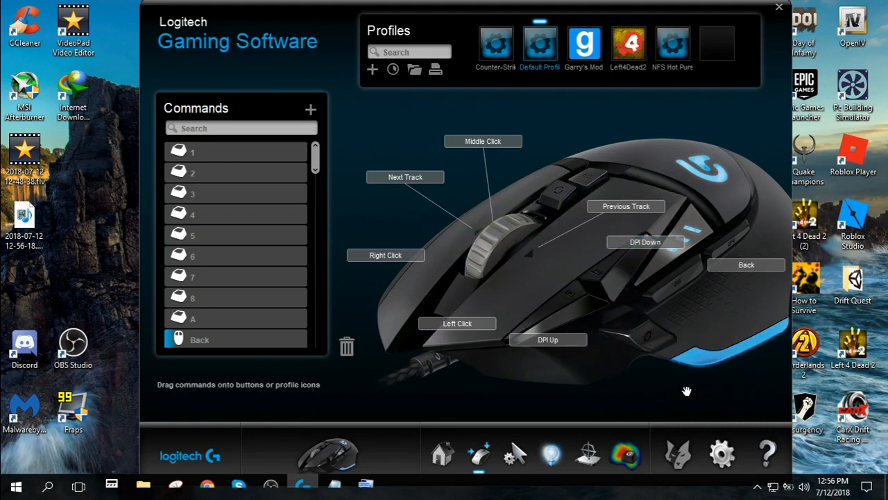
{"action": "mouse_move", "coordinate": [641, 340]}
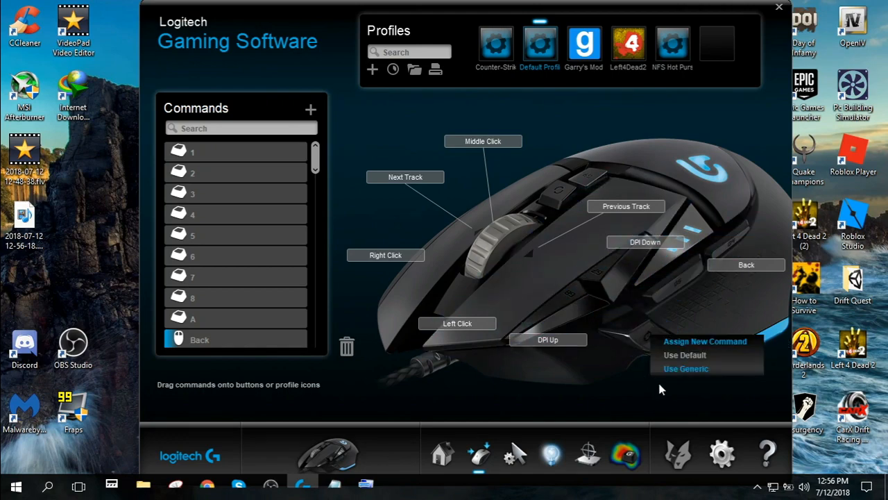
Assign a new Multi Key command to the button and record a Left Button Down mouse event
{"action": "left_click", "coordinate": [705, 341]}
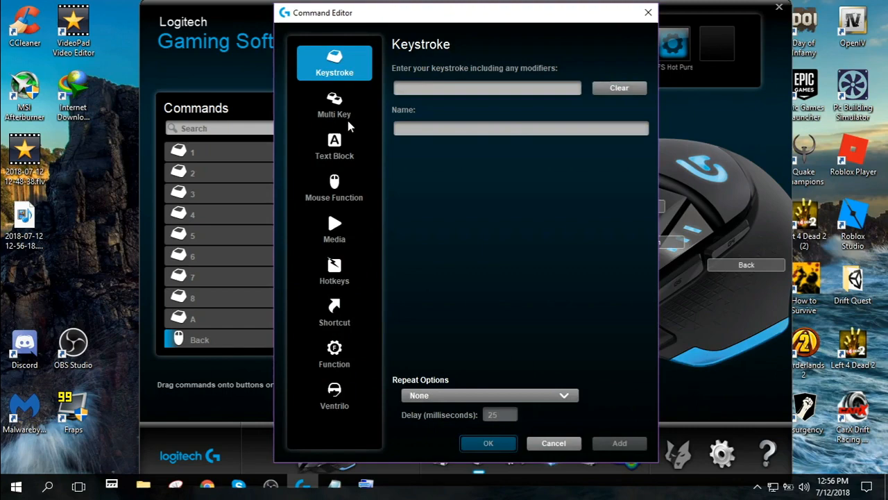
{"action": "left_click", "coordinate": [335, 105]}
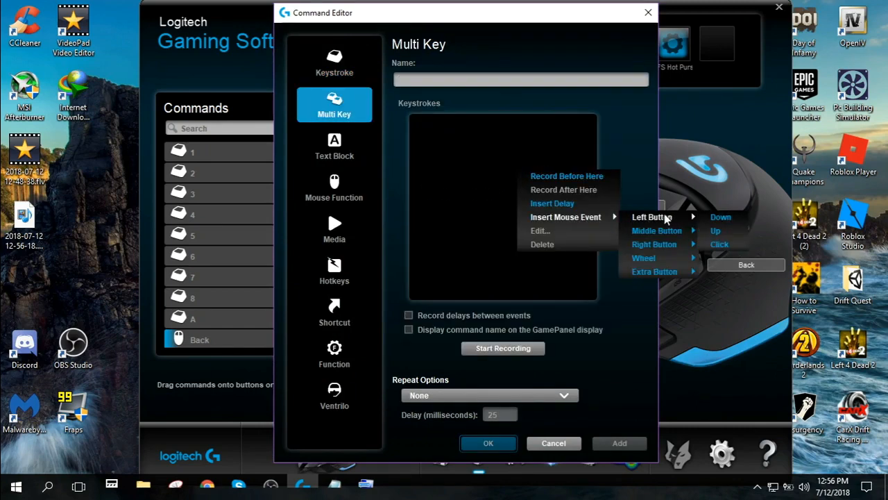
{"action": "mouse_move", "coordinate": [644, 257]}
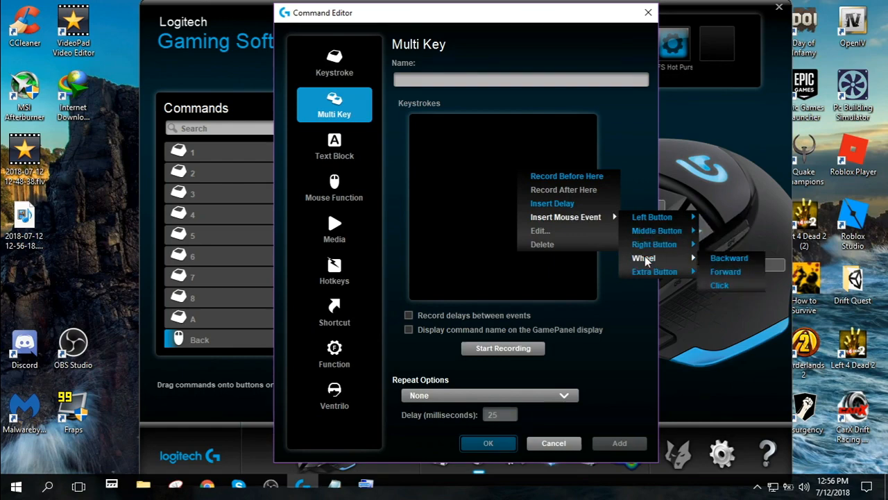
{"action": "mouse_move", "coordinate": [655, 244]}
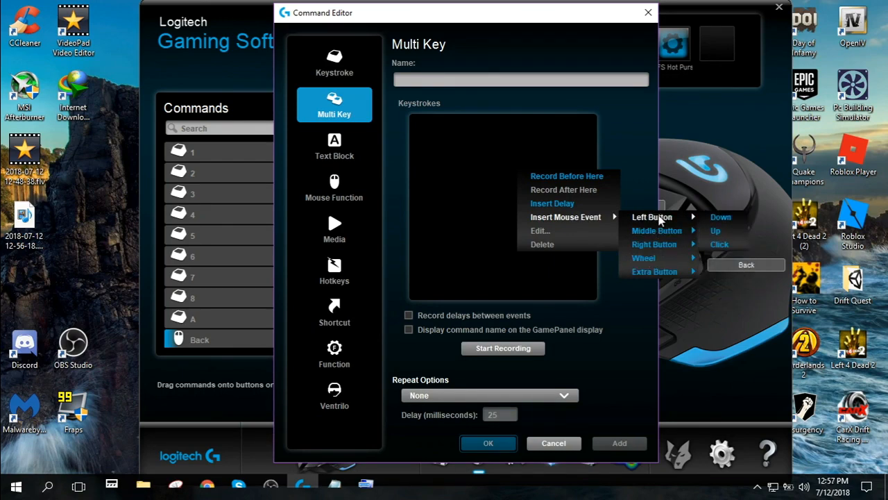
{"action": "left_click", "coordinate": [715, 231]}
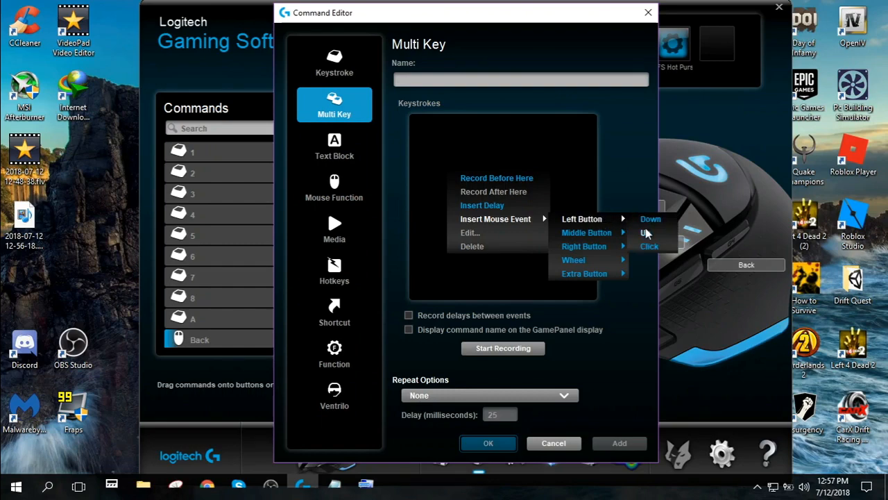
{"action": "left_click", "coordinate": [650, 219]}
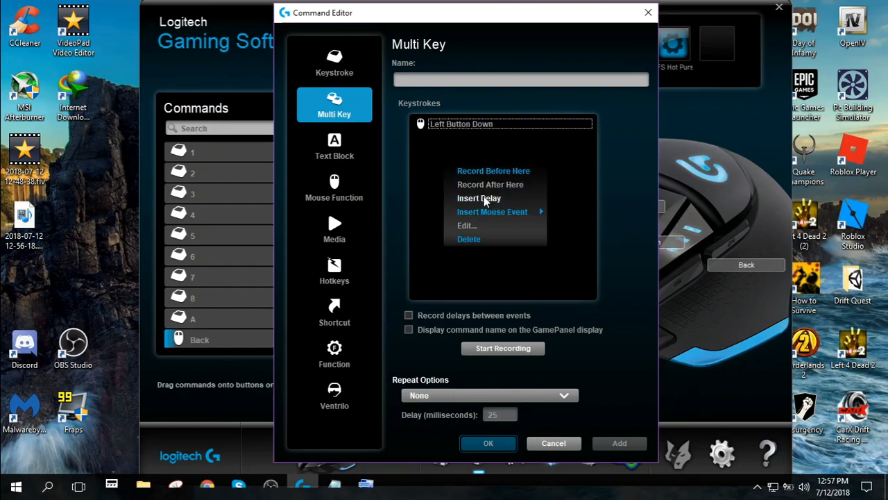
{"action": "mouse_move", "coordinate": [491, 211]}
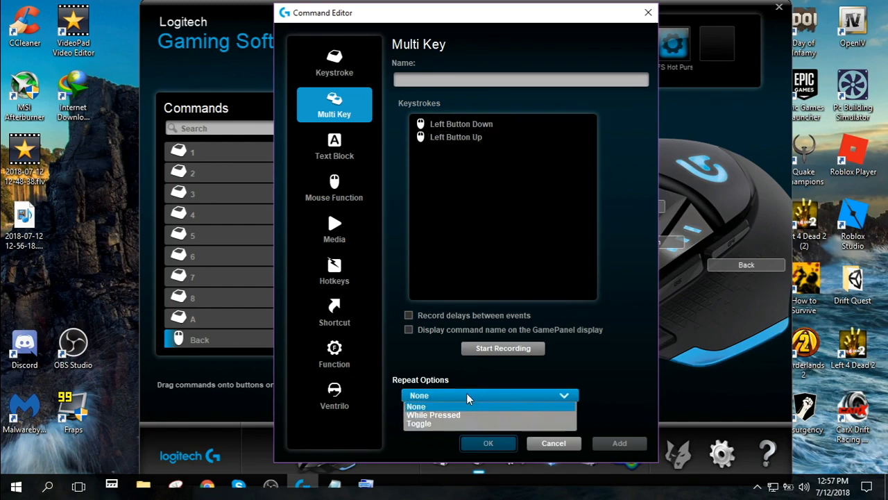
{"action": "mouse_move", "coordinate": [428, 420]}
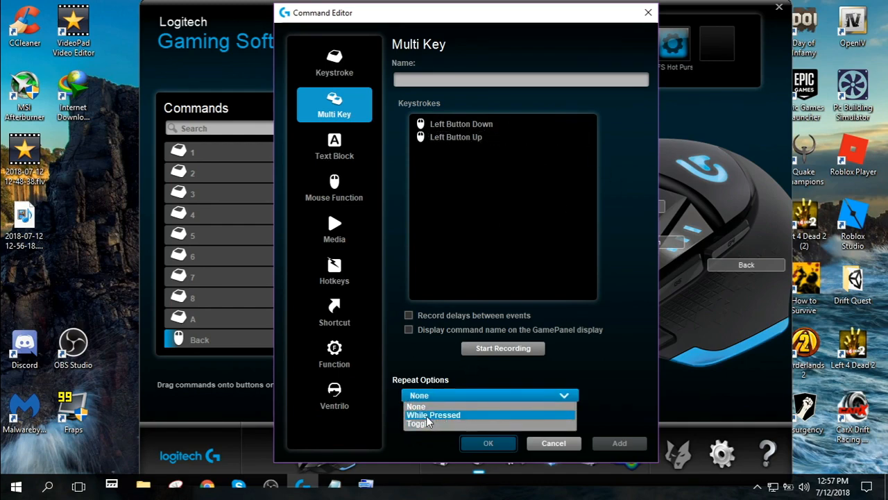
Make the command repeat While Pressed with a 5 ms delay and name it 'Spam'
{"action": "left_click", "coordinate": [434, 413]}
{"action": "type", "text": "5"}
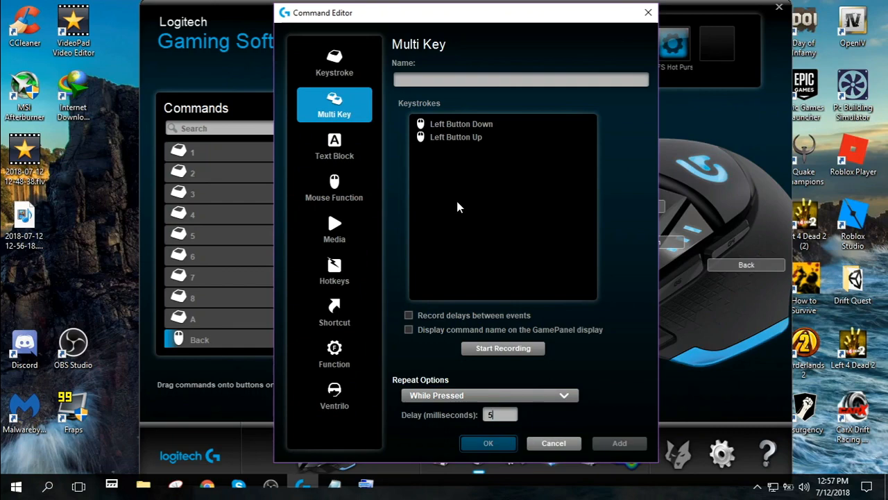
{"action": "mouse_move", "coordinate": [472, 175]}
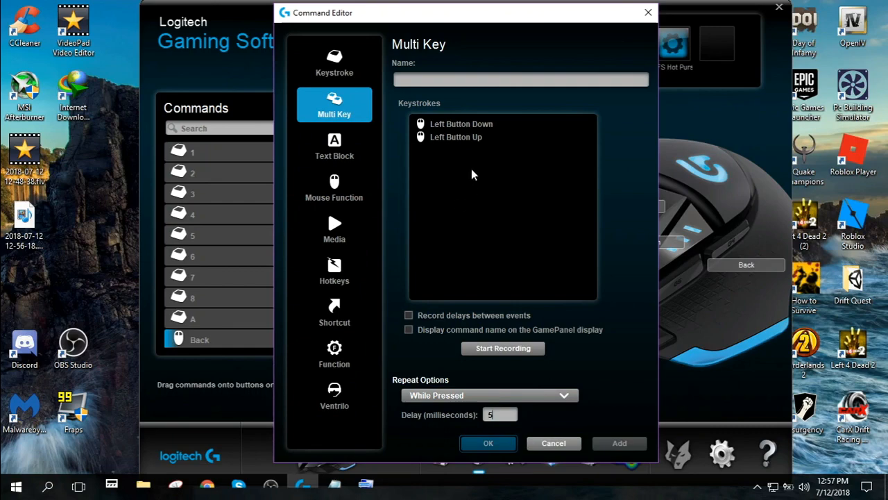
{"action": "right_click", "coordinate": [456, 137]}
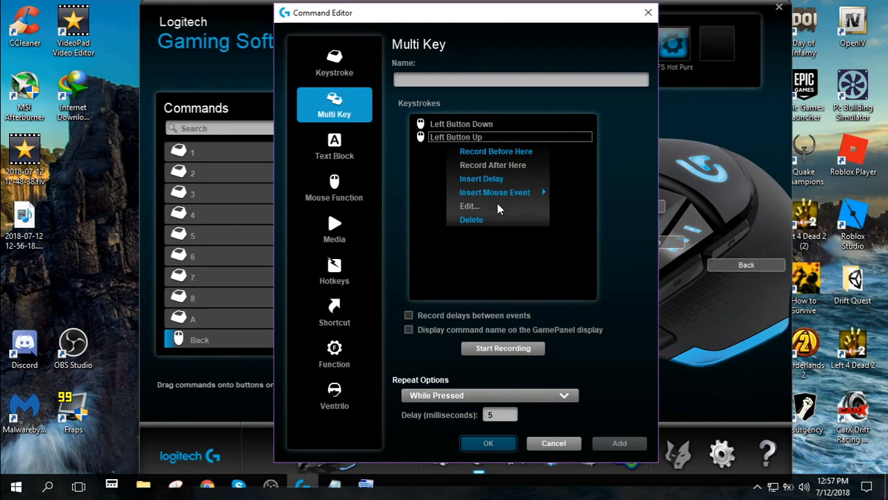
{"action": "left_click", "coordinate": [480, 178]}
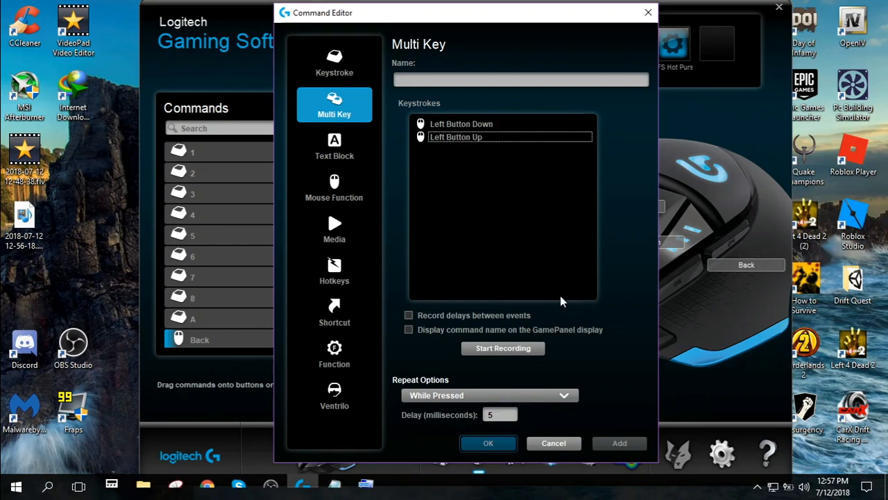
{"action": "left_click", "coordinate": [499, 413]}
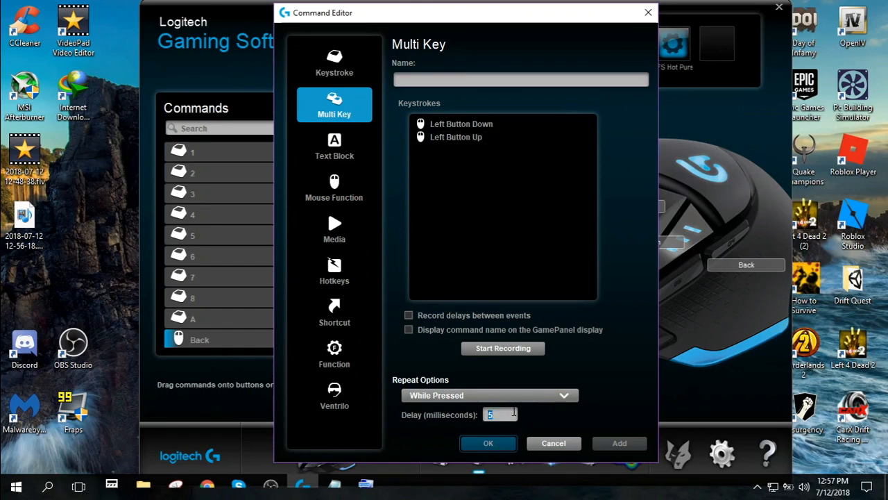
{"action": "left_click", "coordinate": [520, 79]}
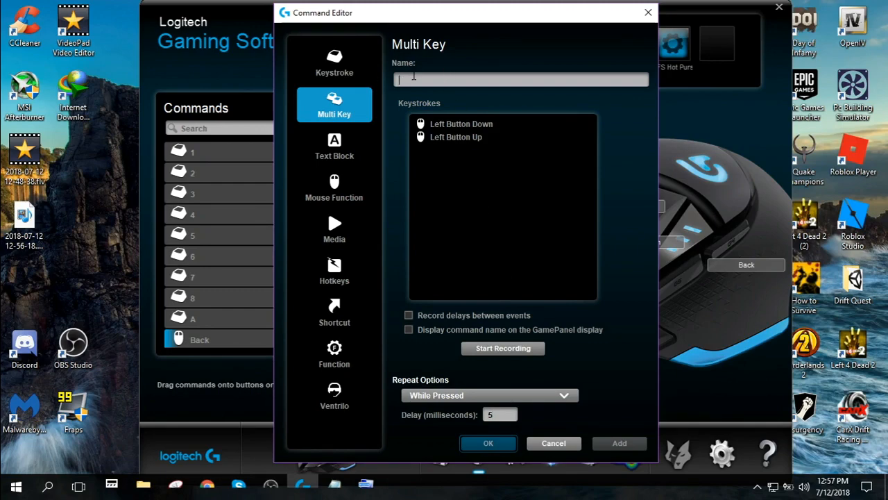
{"action": "type", "text": "Spam"}
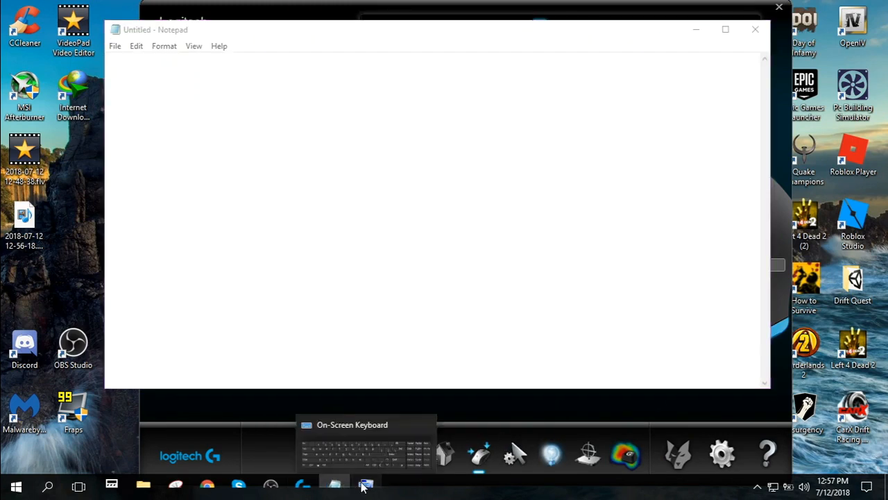
Type long runs of repeated letters into Notepad with the rapid-fire button via the On-Screen Keyboard
{"action": "left_click", "coordinate": [367, 483]}
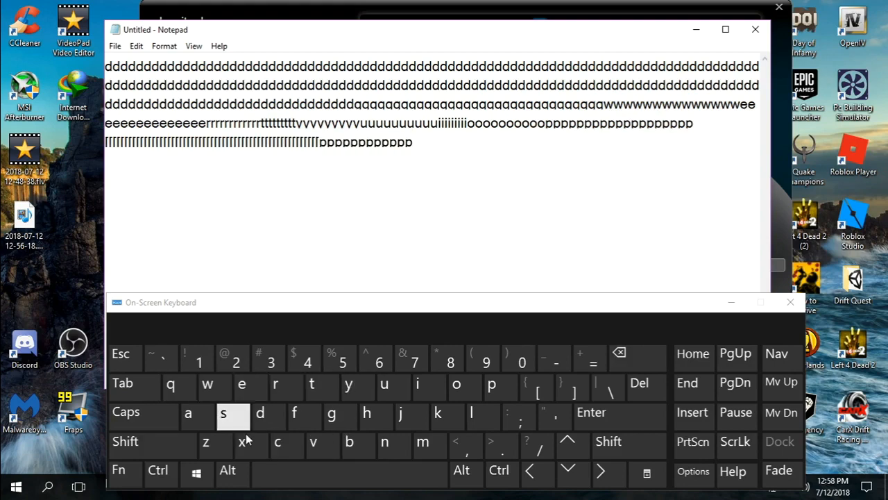
{"action": "mouse_move", "coordinate": [789, 302]}
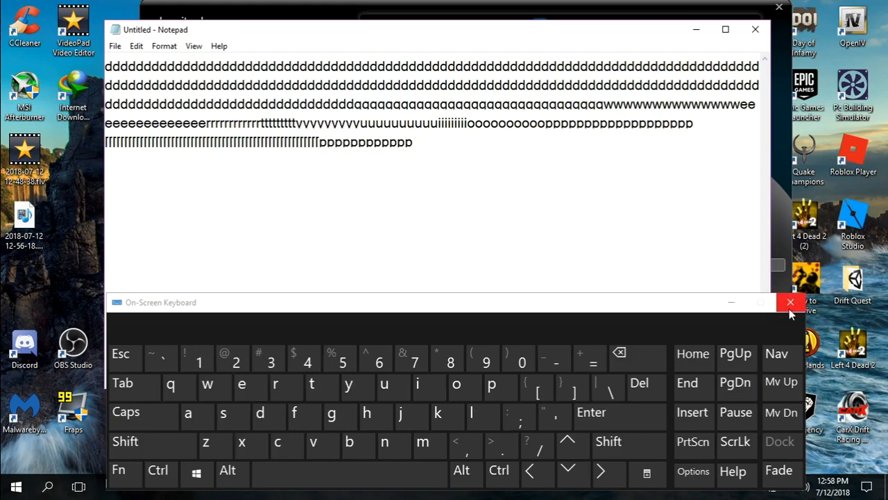
{"action": "left_click", "coordinate": [790, 303]}
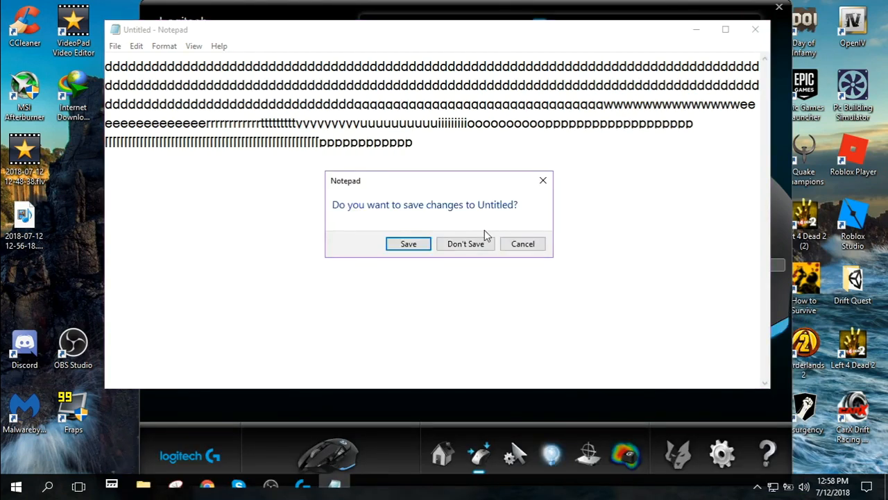